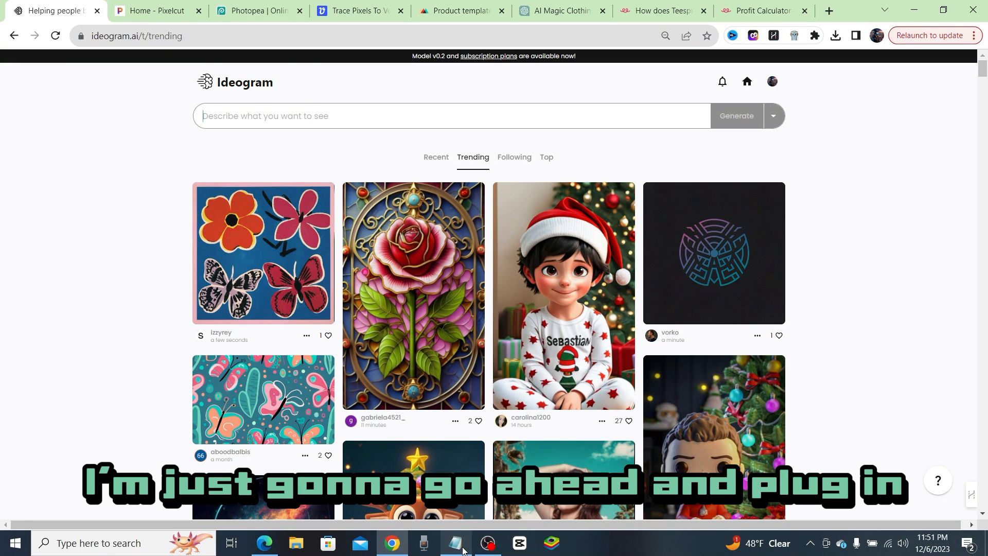
- Paste the saved simple-logo template prompt with subject placeholders into Ideogram's prompt box
click(455, 542)
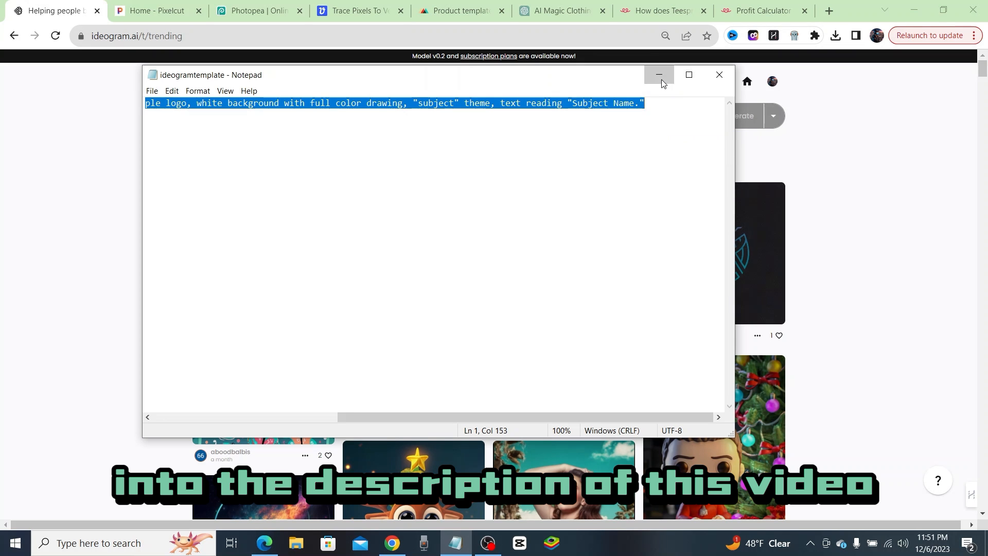
click(658, 74)
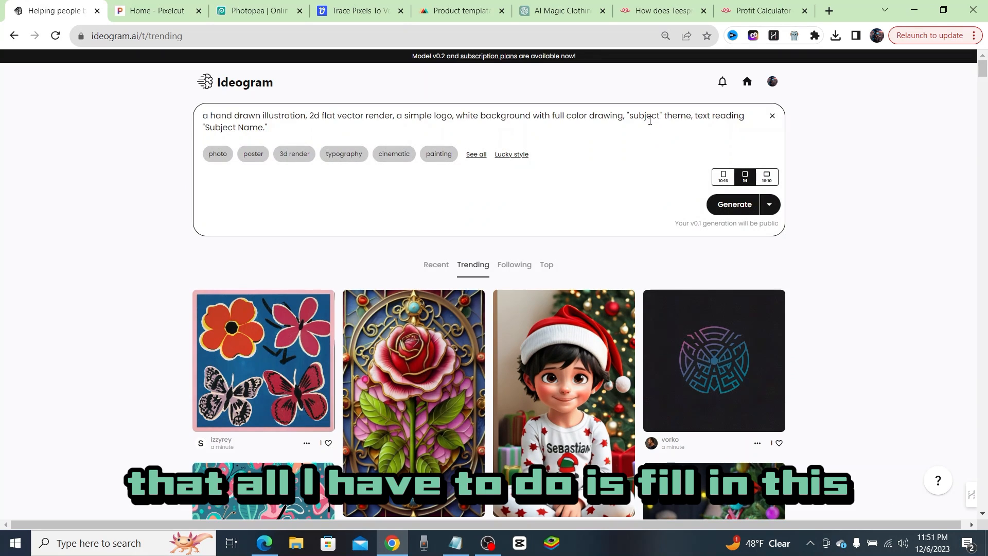
- Replace the subject placeholder with 'Hawaii' and generate the Hawaii logo
double_click(641, 116)
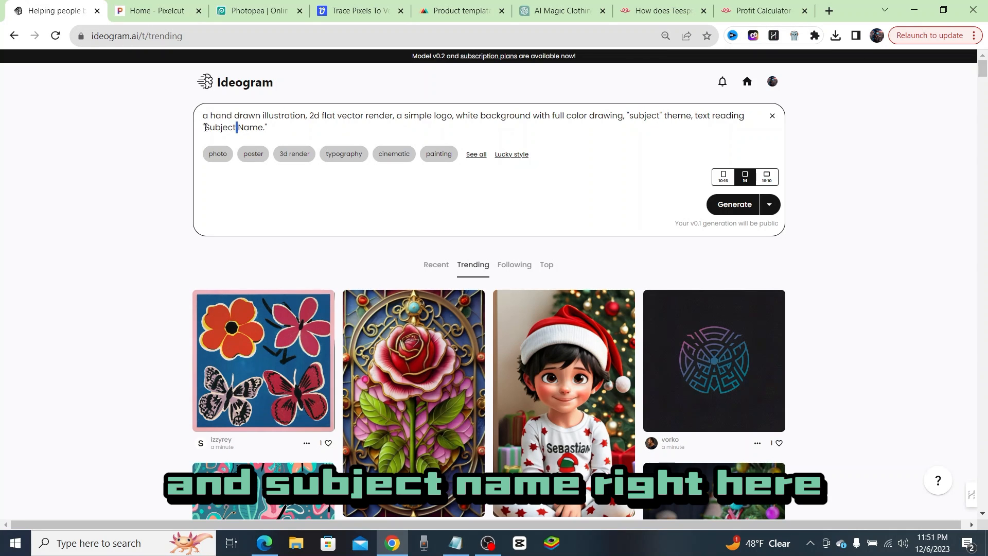
double_click(642, 116)
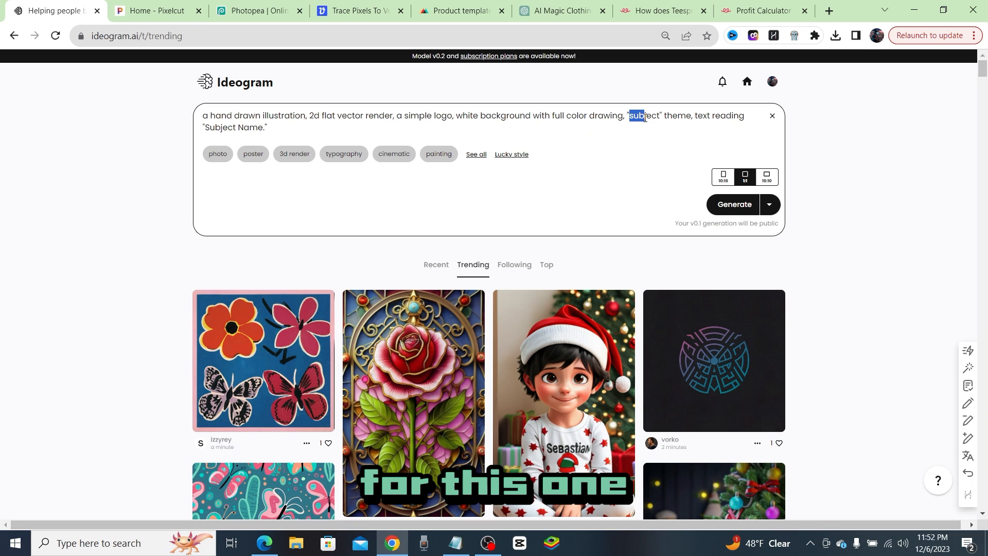
double_click(642, 116)
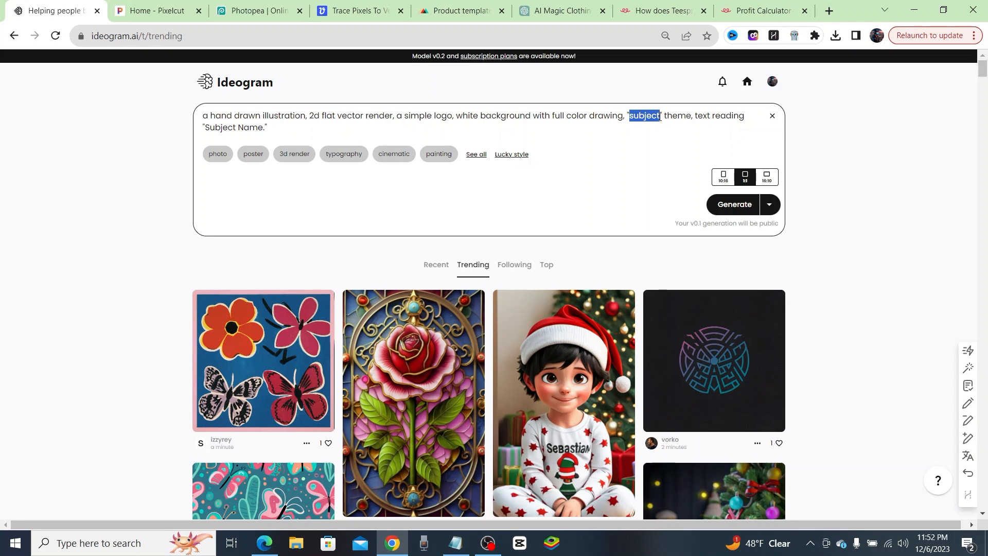
text(Hawaii)
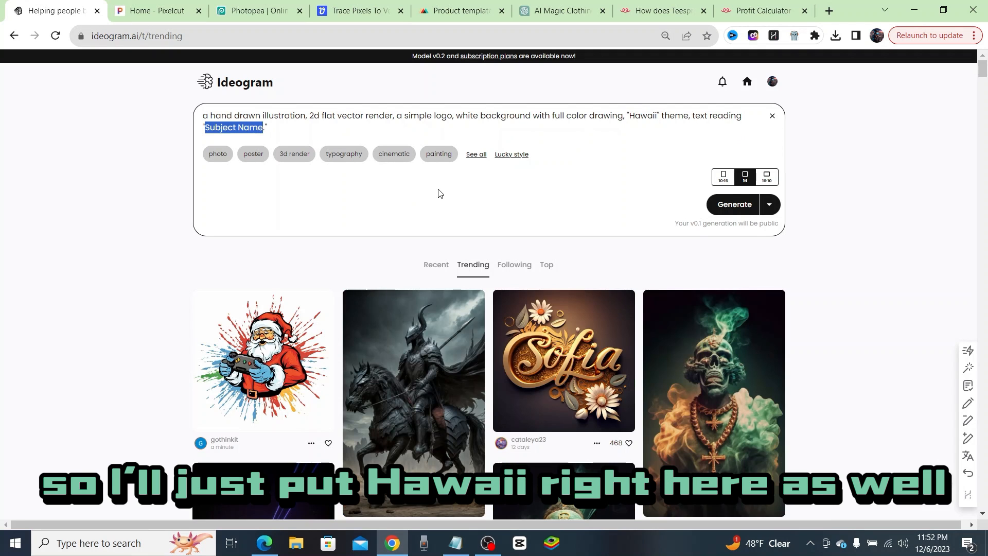
click(733, 204)
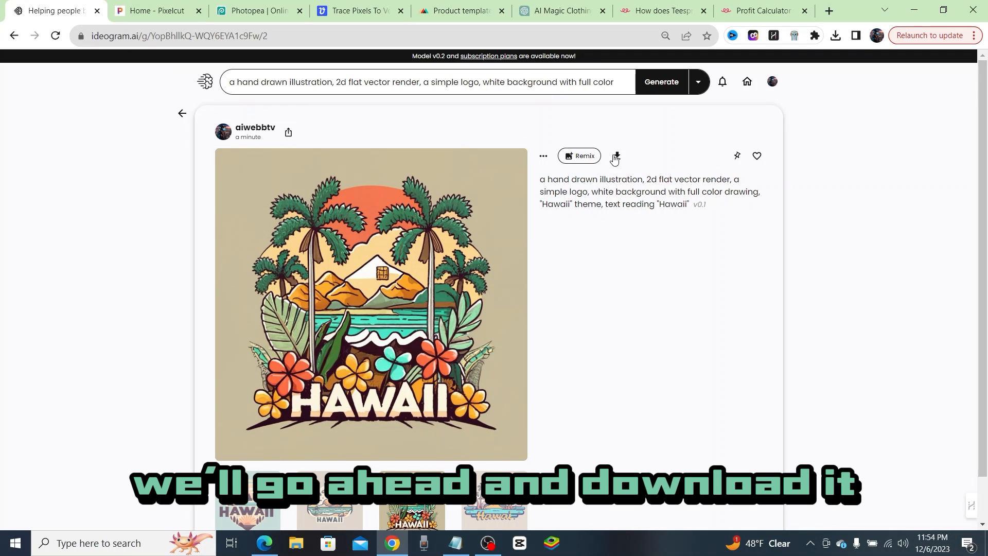
- Download the chosen Hawaii palm-tree logo and move over to the Pixelcut site
click(616, 155)
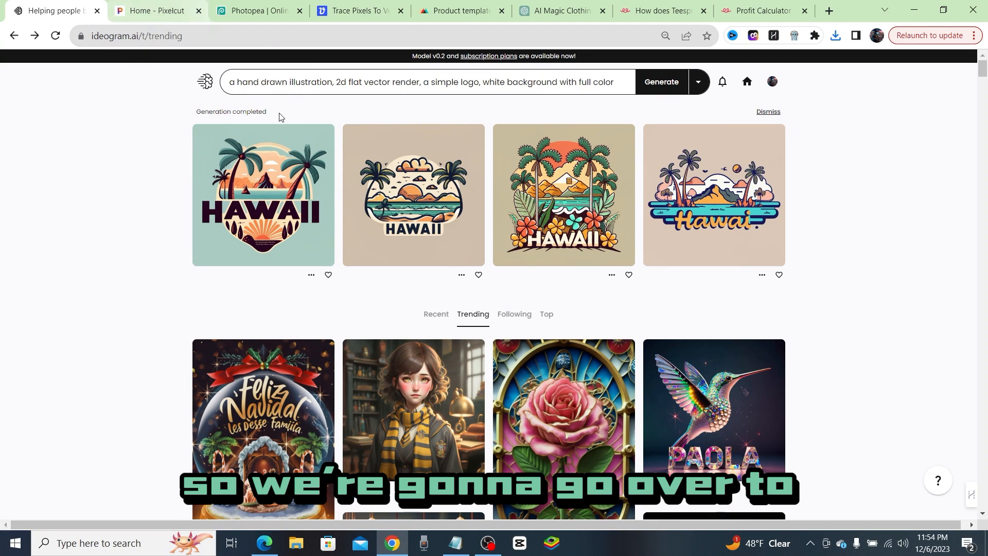
click(154, 10)
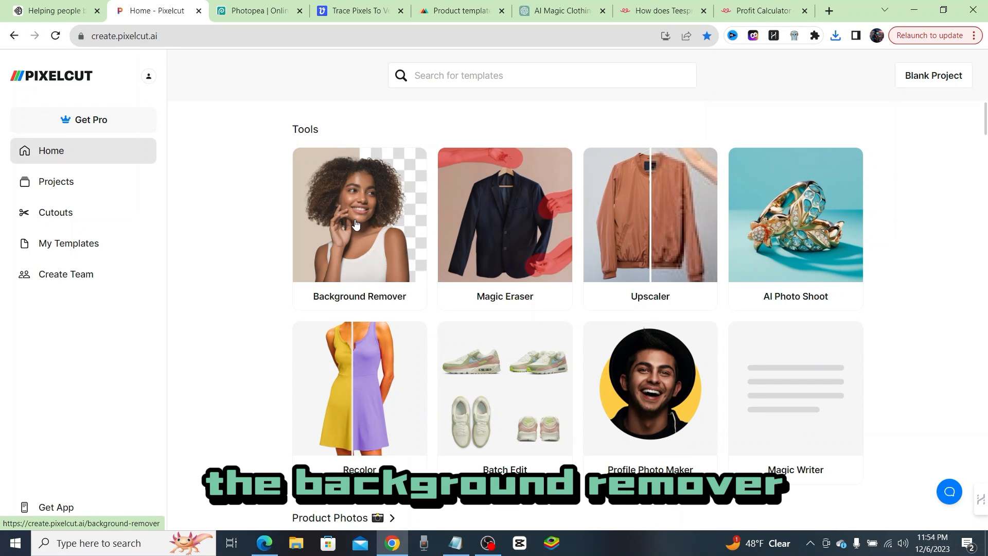
- Remove the Hawaii logo's background in Pixelcut using the Downloads image, then move to Photopea
click(359, 214)
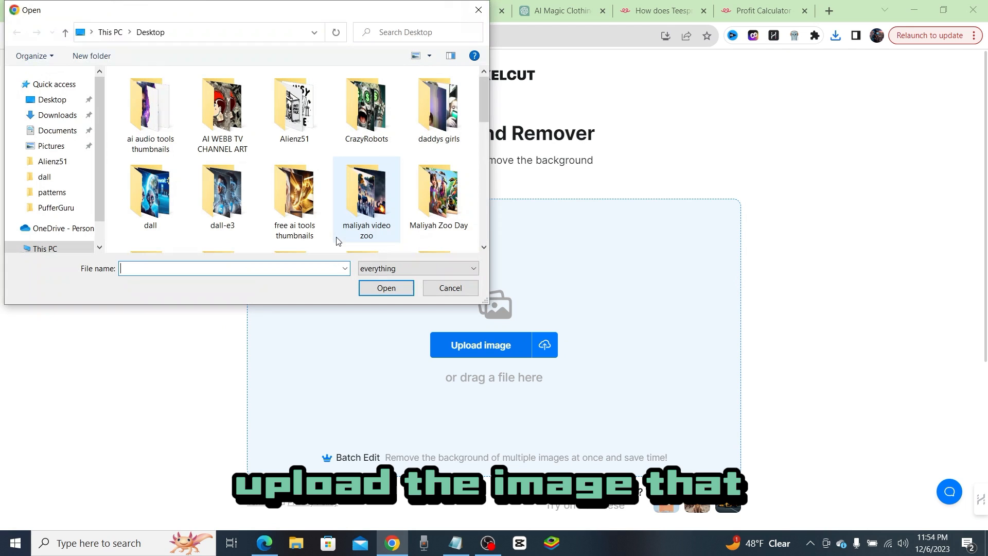
click(57, 114)
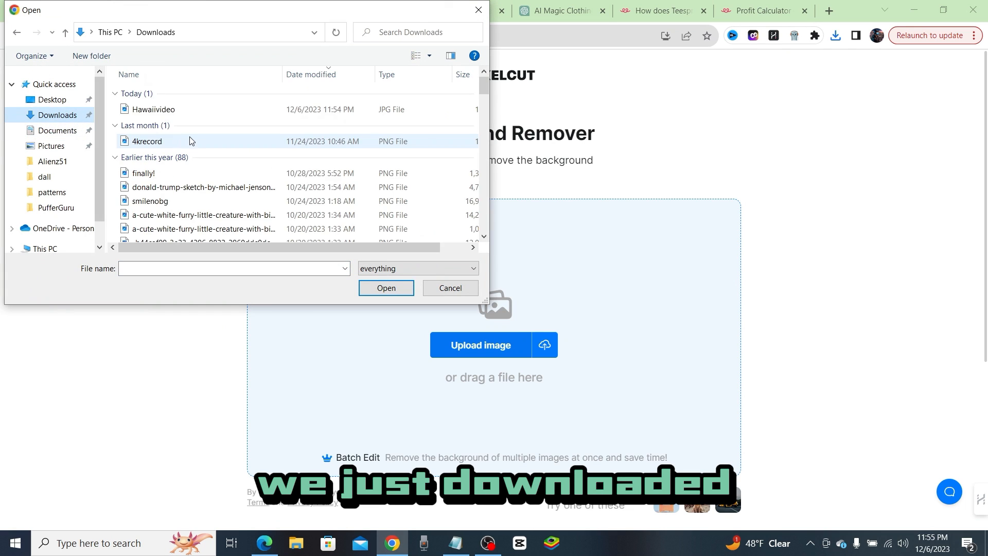
click(386, 287)
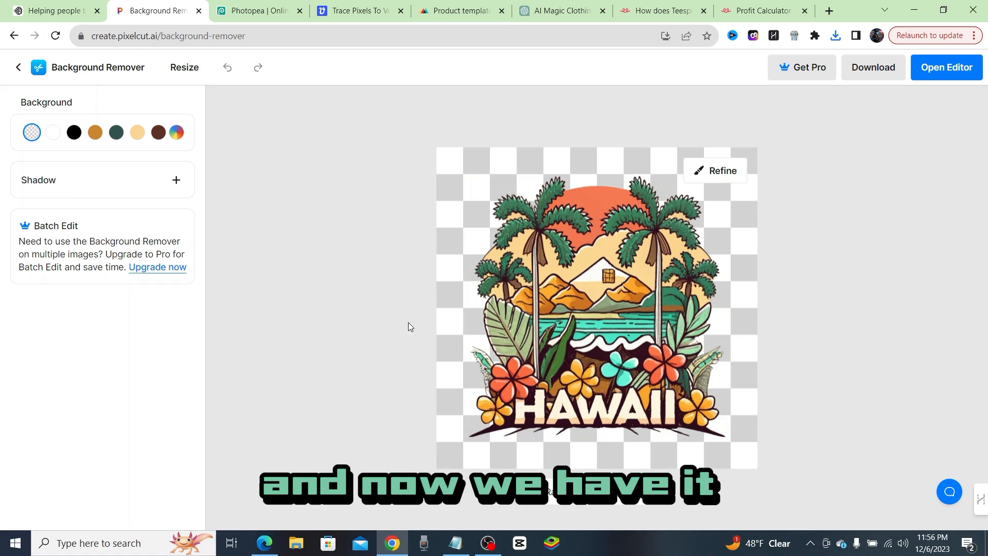
click(596, 297)
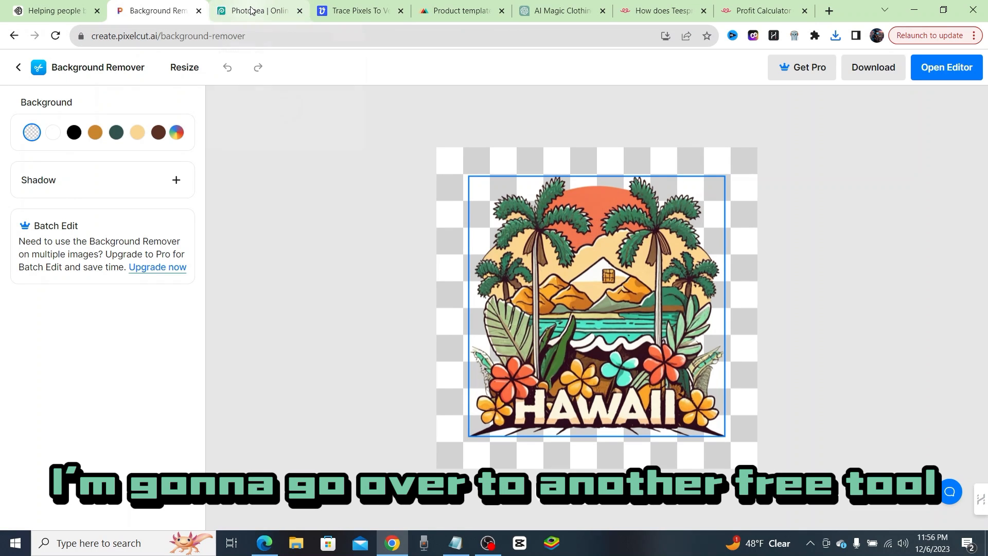
click(256, 11)
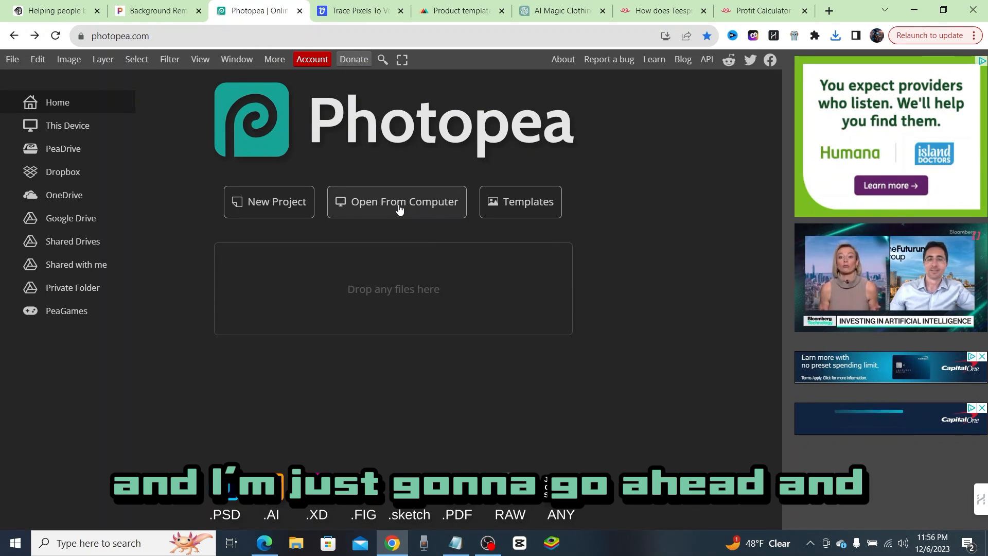
- Load the transparent Hawaii PNG into Photopea and reach the layer options
click(395, 201)
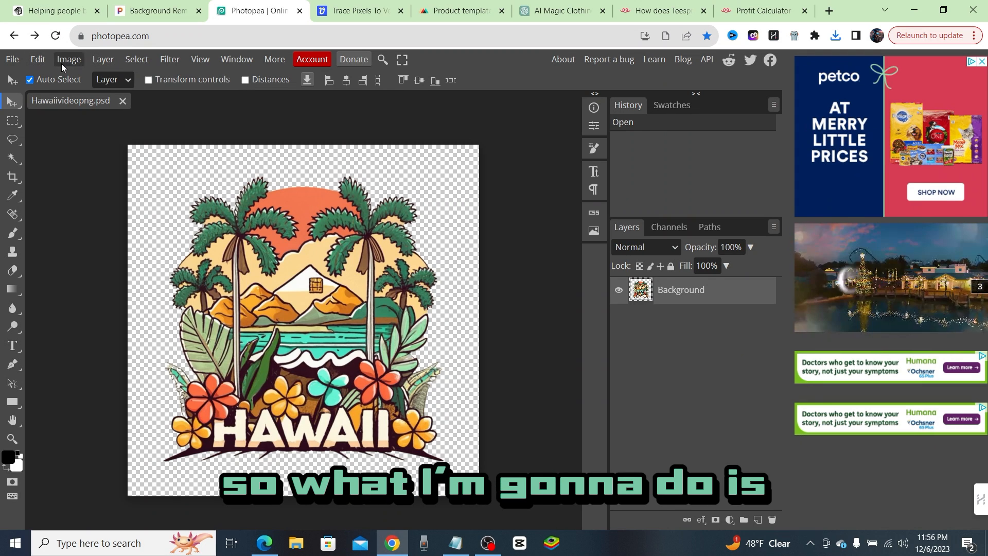
click(102, 60)
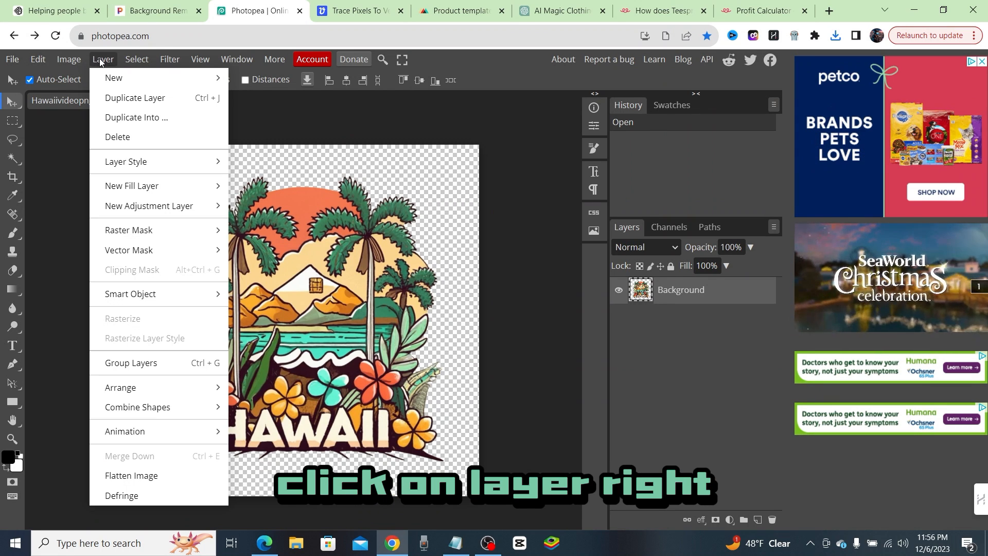
mouse_move(126, 162)
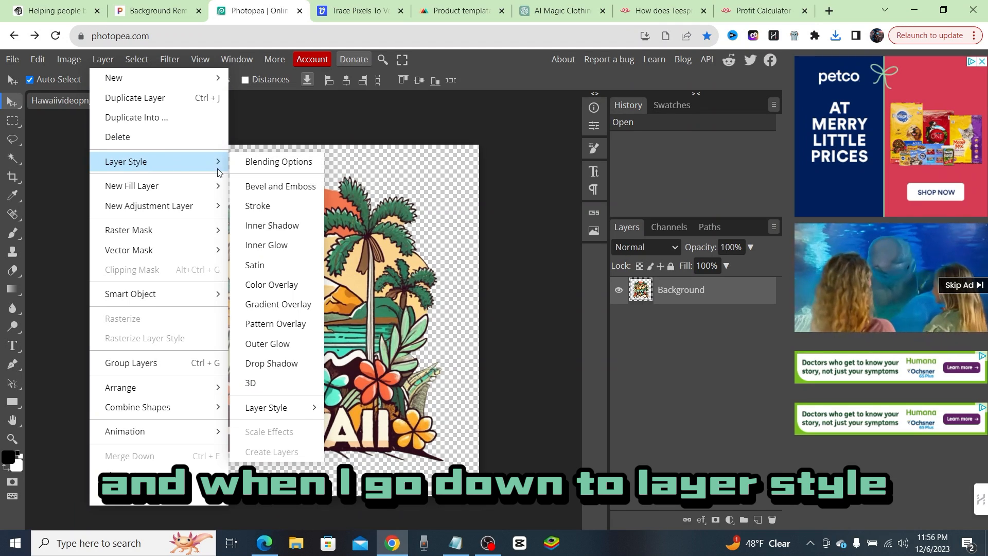
mouse_move(264, 209)
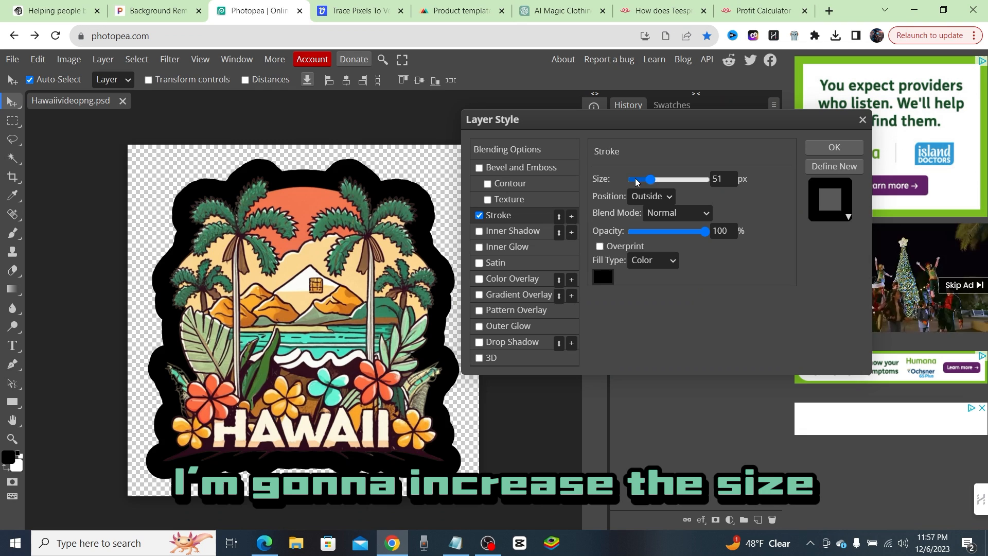
- Apply a roughly 14 px teal stroke layer style around the Hawaii logo
drag(650, 179, 639, 179)
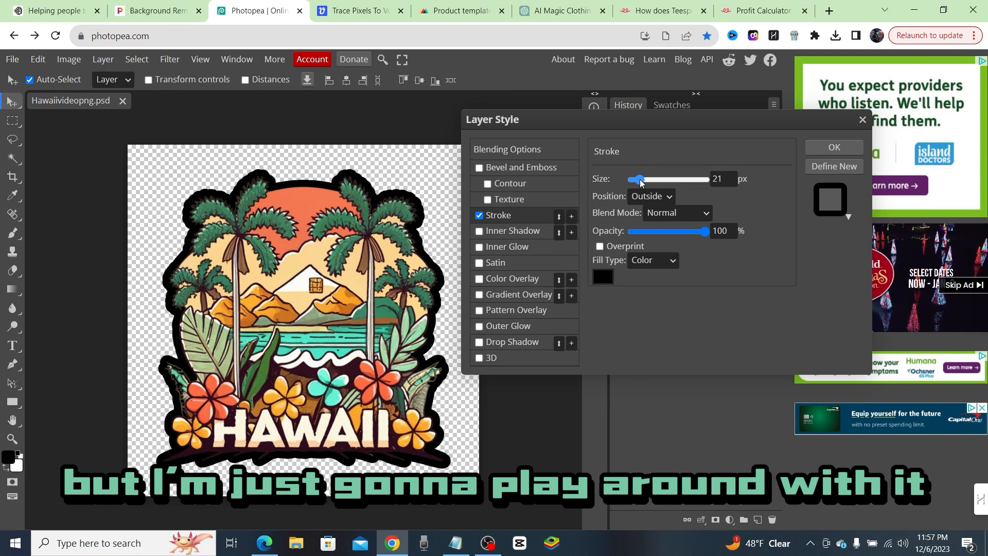
drag(642, 179, 635, 180)
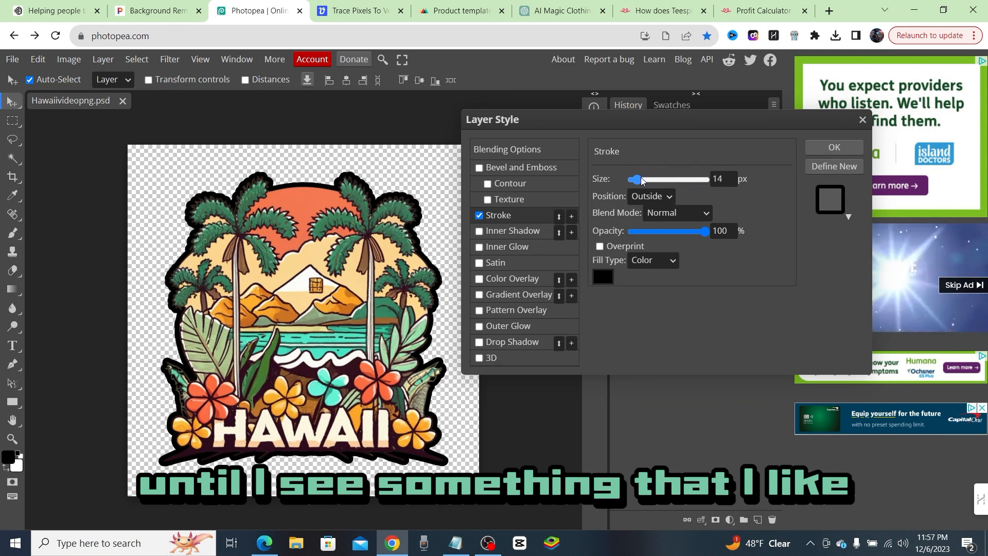
click(602, 277)
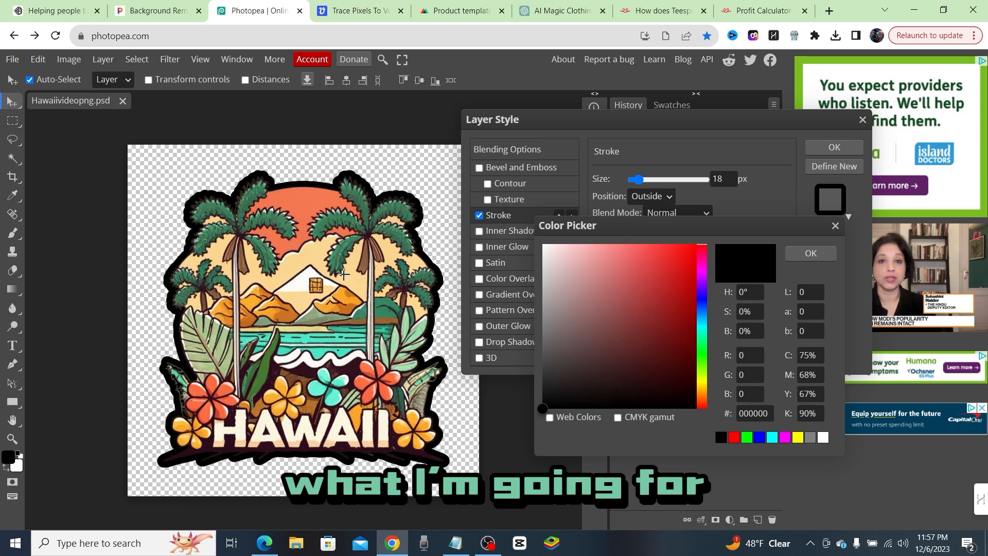
click(589, 266)
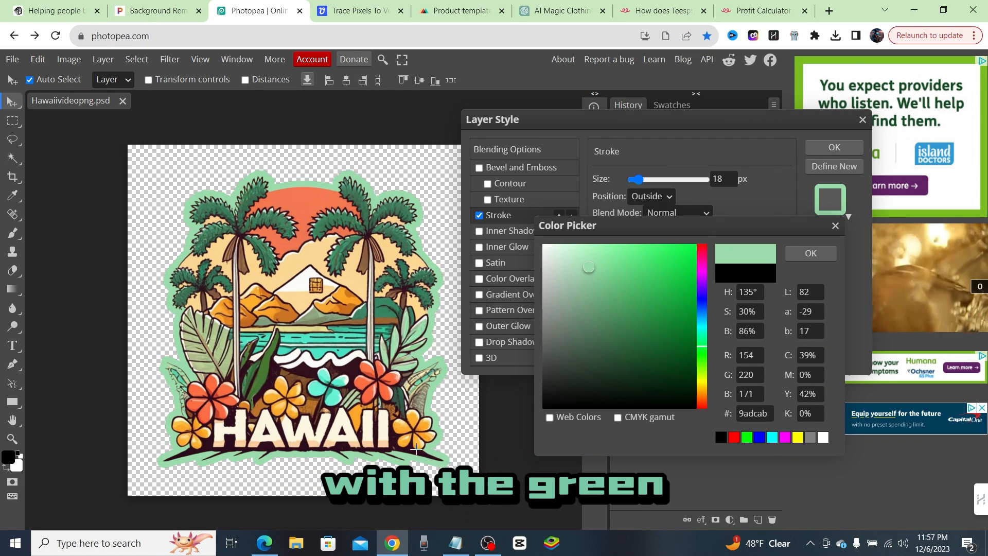
click(628, 253)
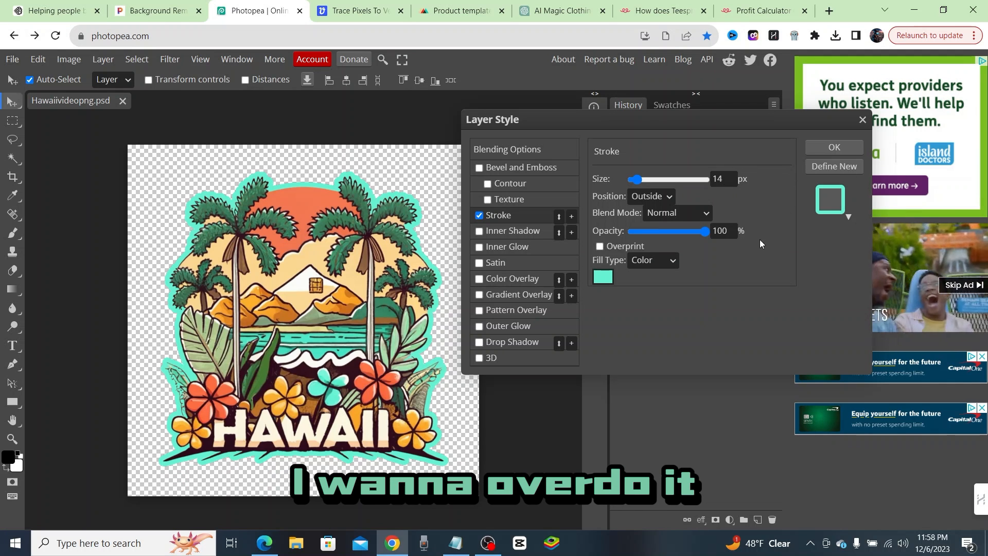
click(11, 59)
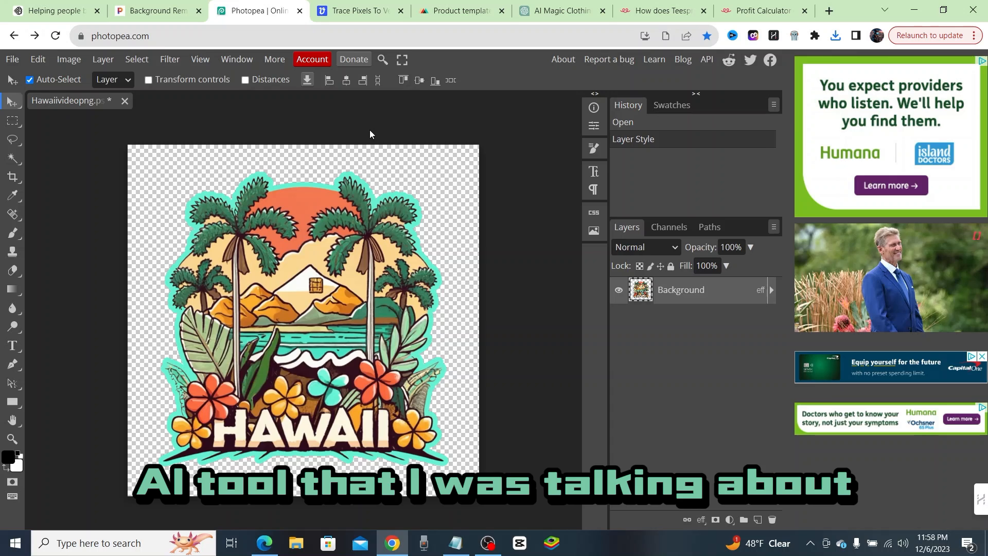
click(357, 10)
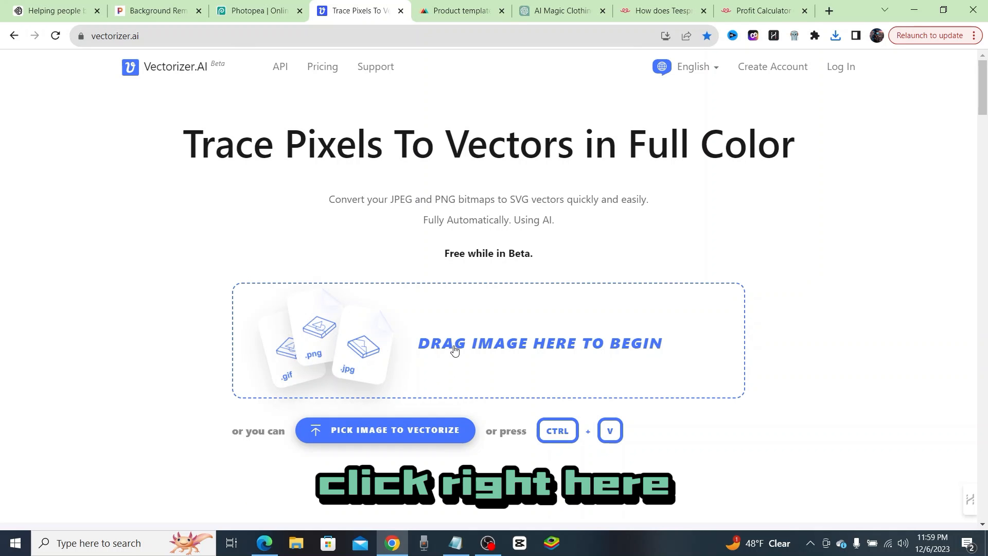
- Upload the newest Hawaiivideopng (1) file from Downloads to Vectorizer.AI
click(384, 430)
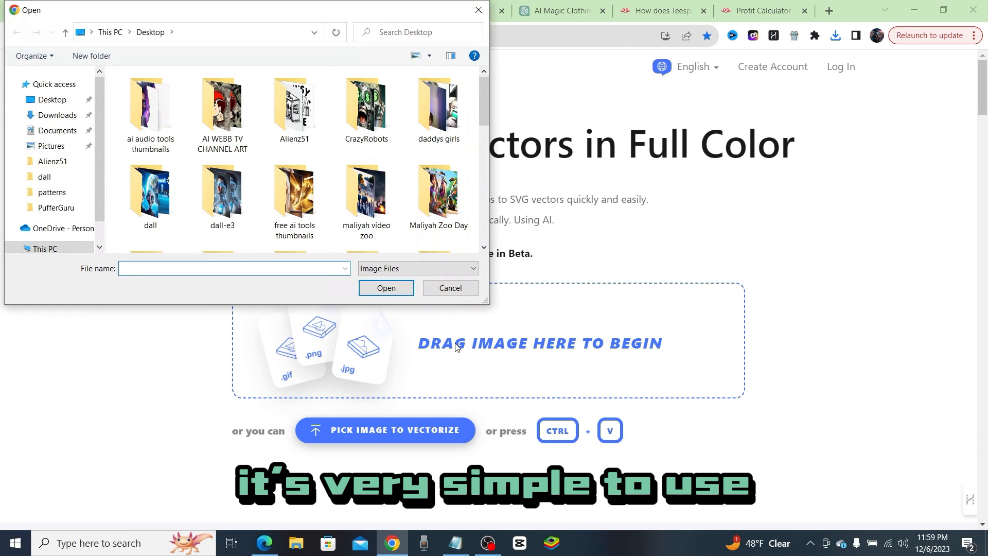
click(57, 114)
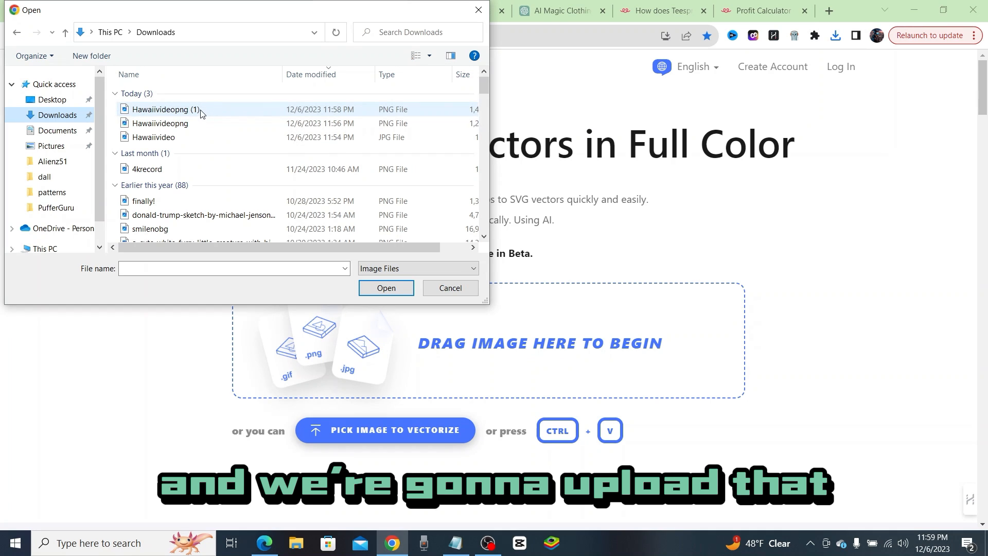
click(386, 287)
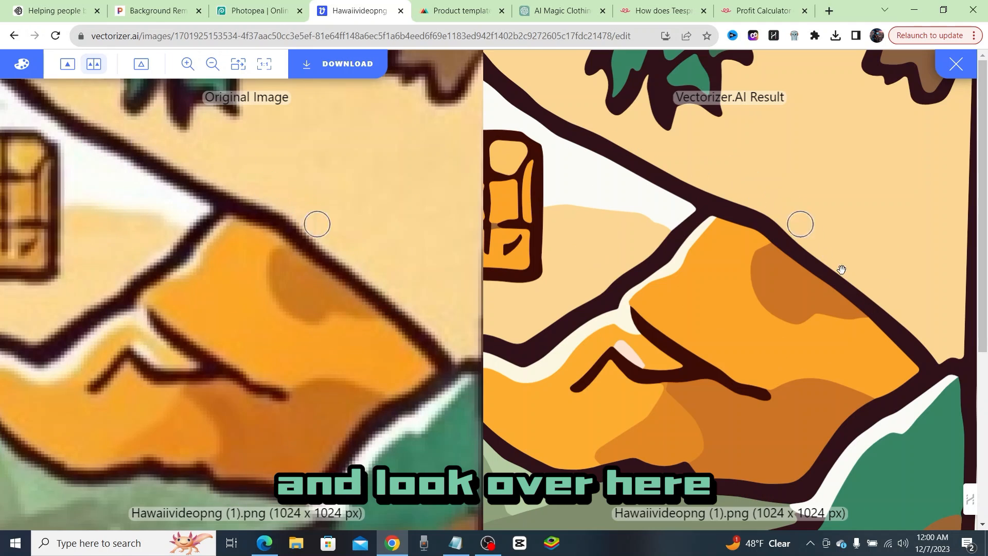
mouse_move(813, 195)
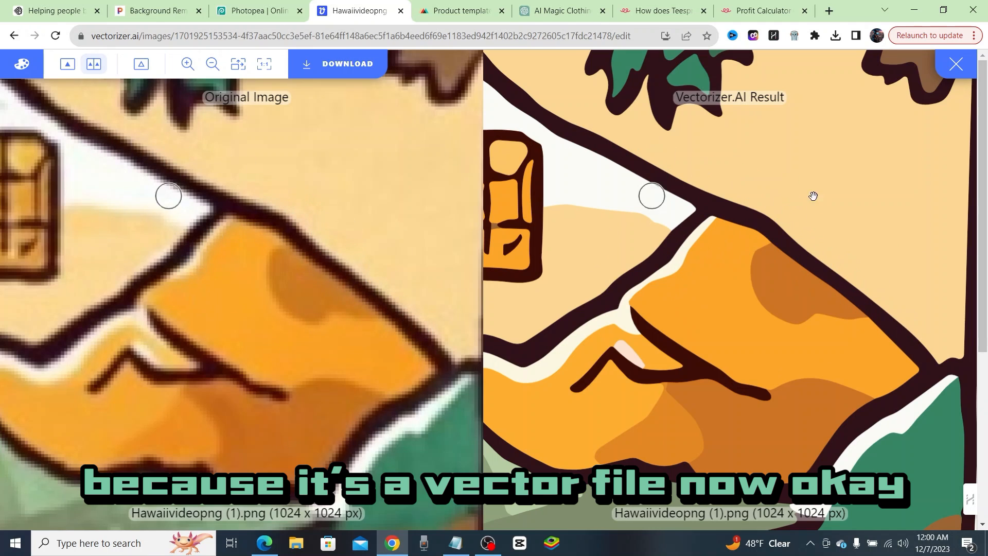
- Zoom out to compare original and vector result, then reach the download options
click(212, 63)
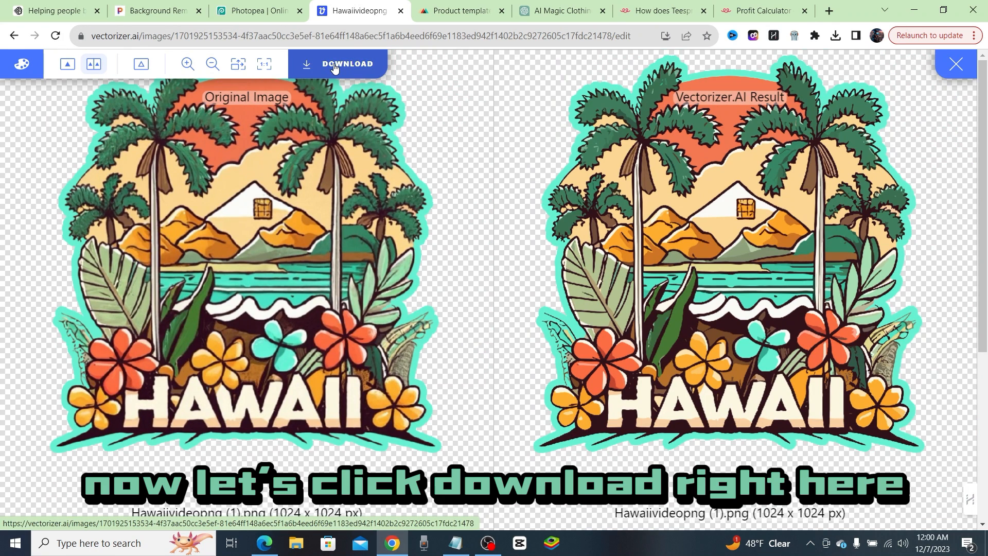
click(335, 64)
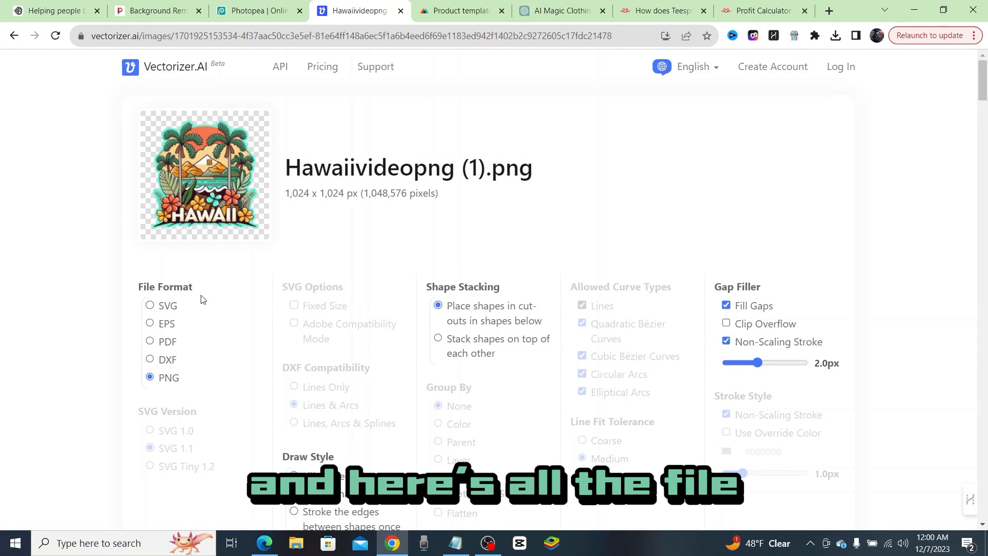
- Download the vectorized Hawaii logo in PNG format
scroll(down, 3)
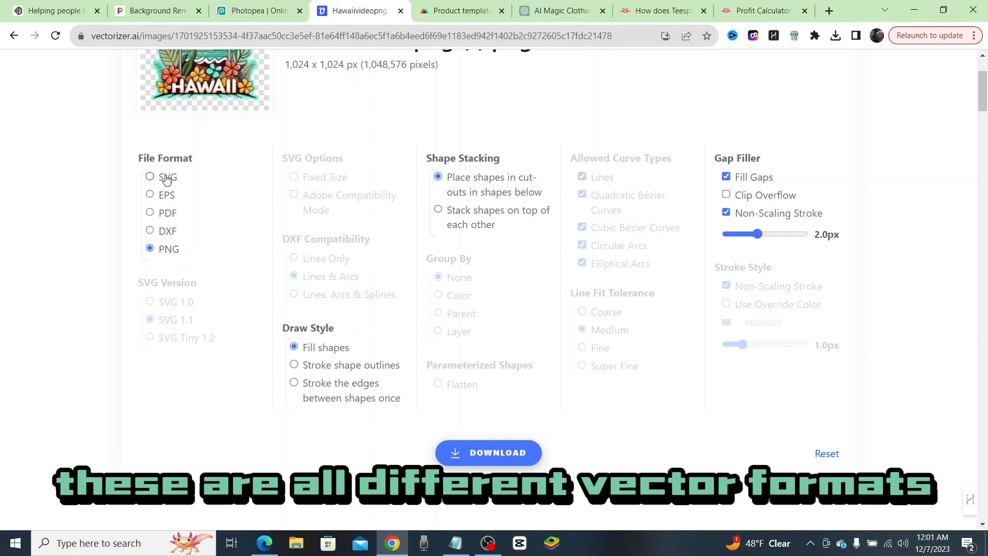
mouse_move(169, 250)
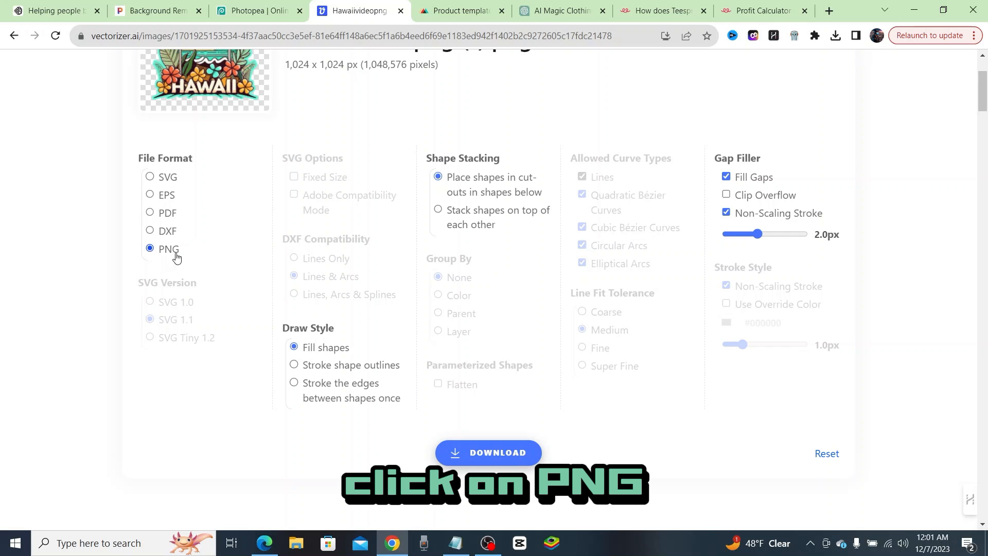
click(150, 176)
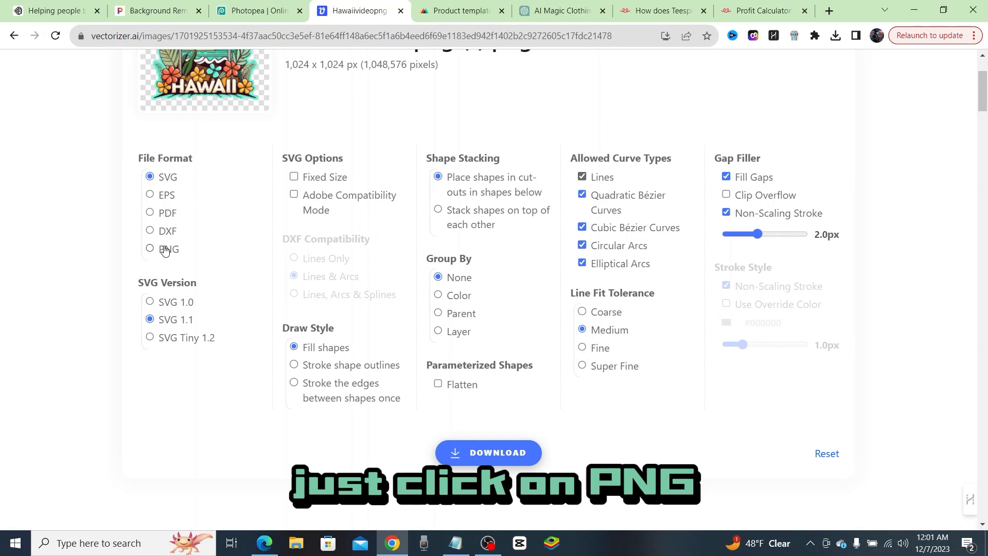
click(150, 249)
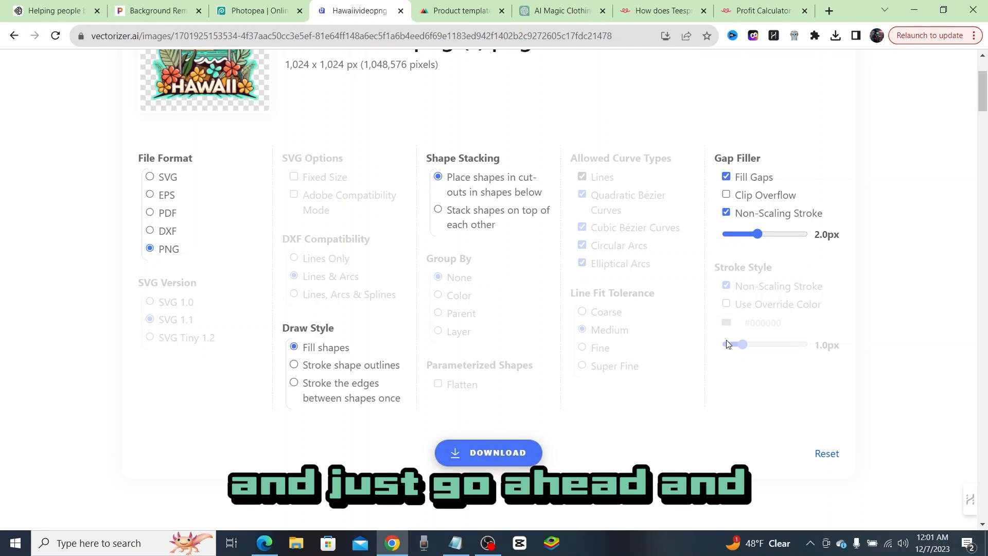
click(461, 10)
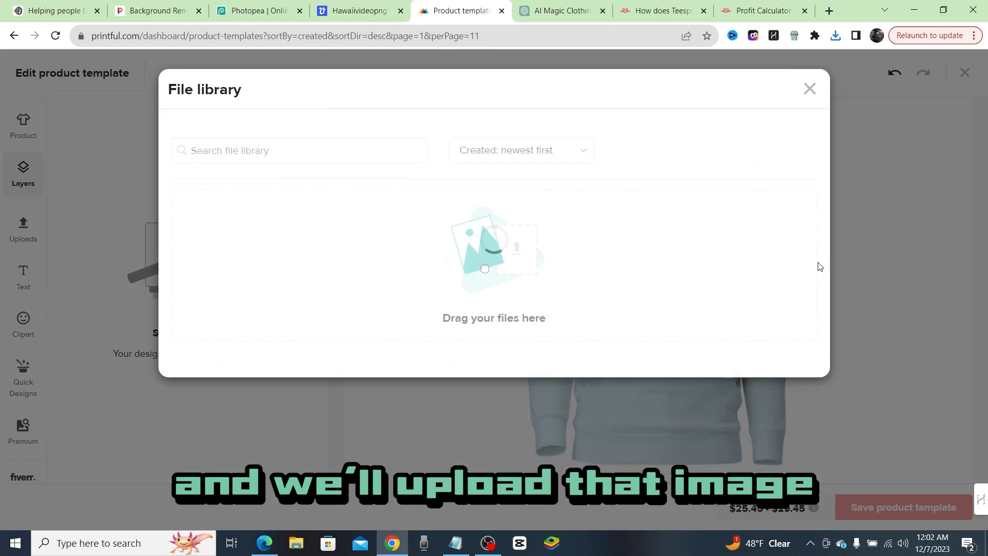
- Upload Hawaiivideopng-vector.png into Printful's file library for the light-blue hoodie template
click(810, 88)
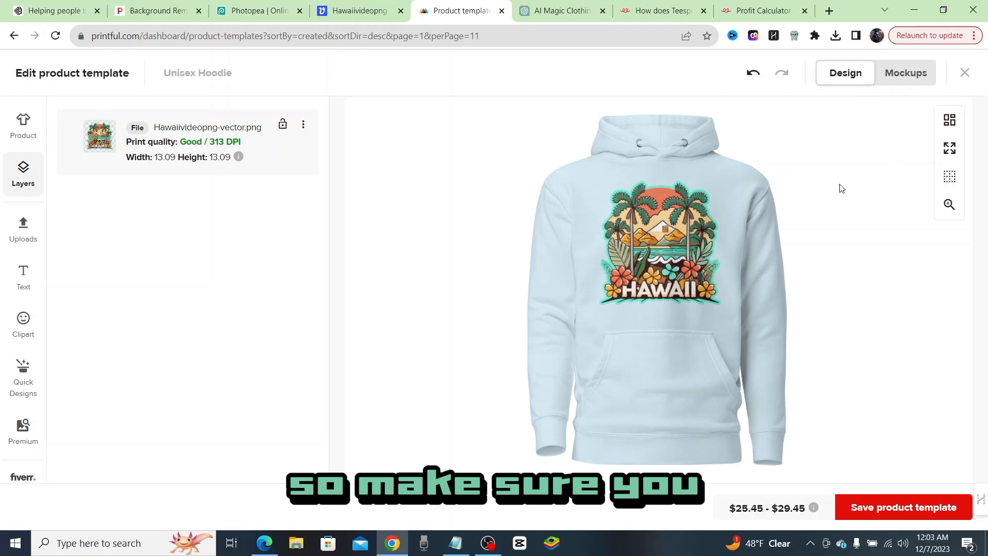
mouse_move(429, 120)
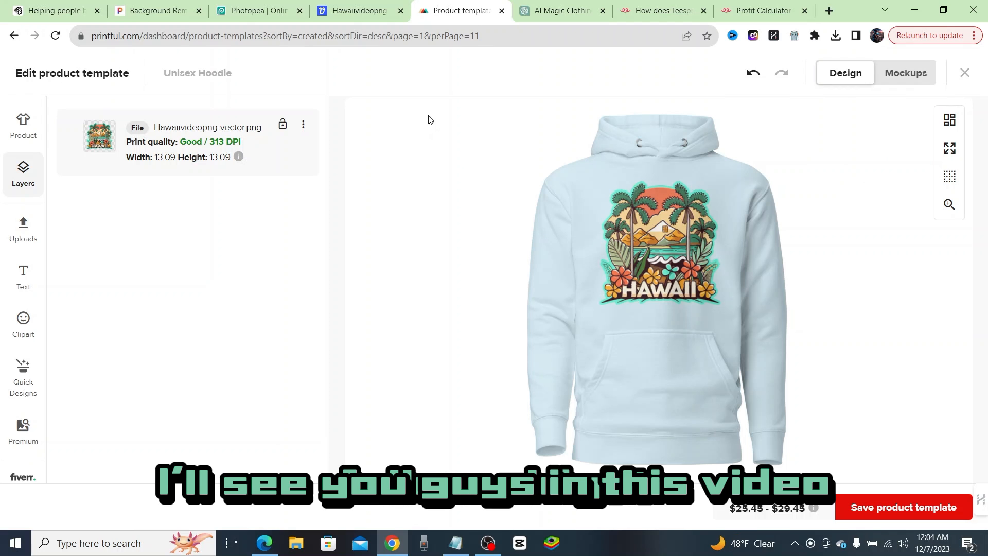